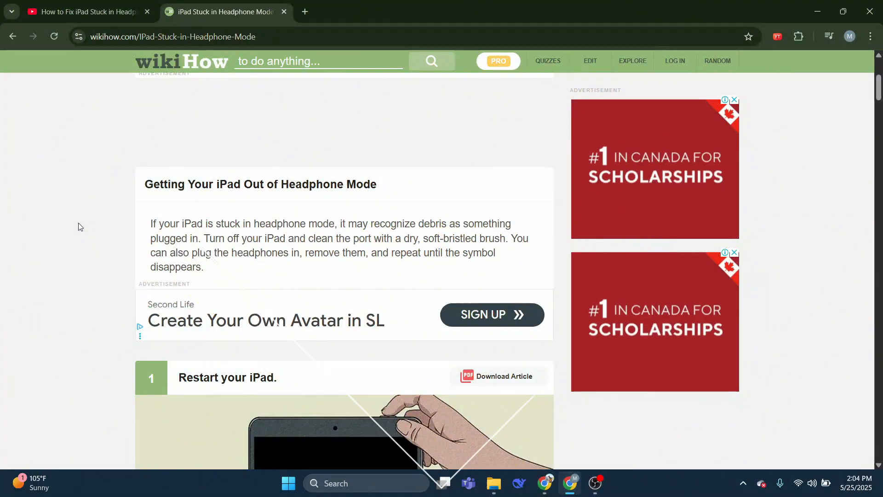
# - Highlight the introductory paragraph and the step 1 'Restart your iPad' instructions while reading
pyautogui.moveTo(150, 223); pyautogui.dragTo(231, 238)
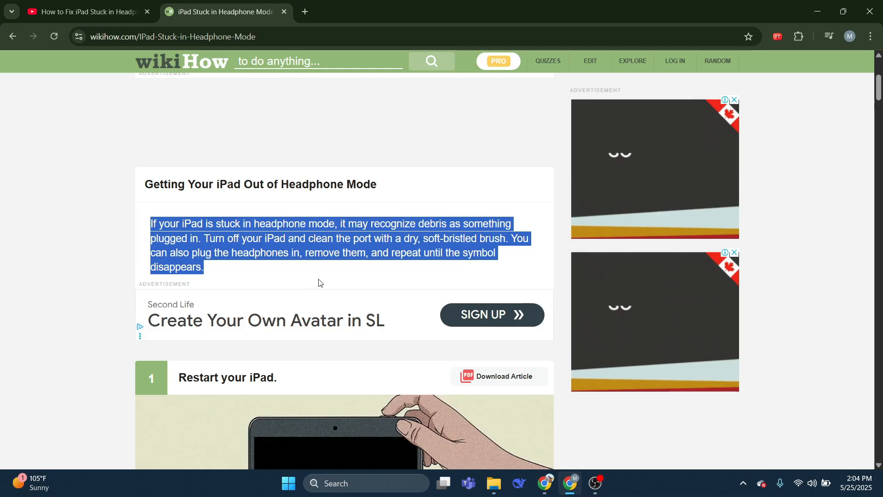
pyautogui.moveTo(323, 278)
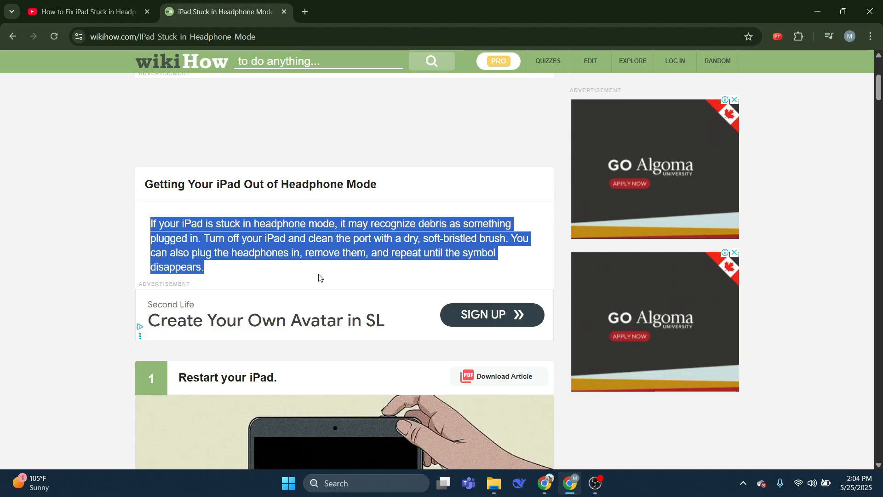
pyautogui.scroll(-3)
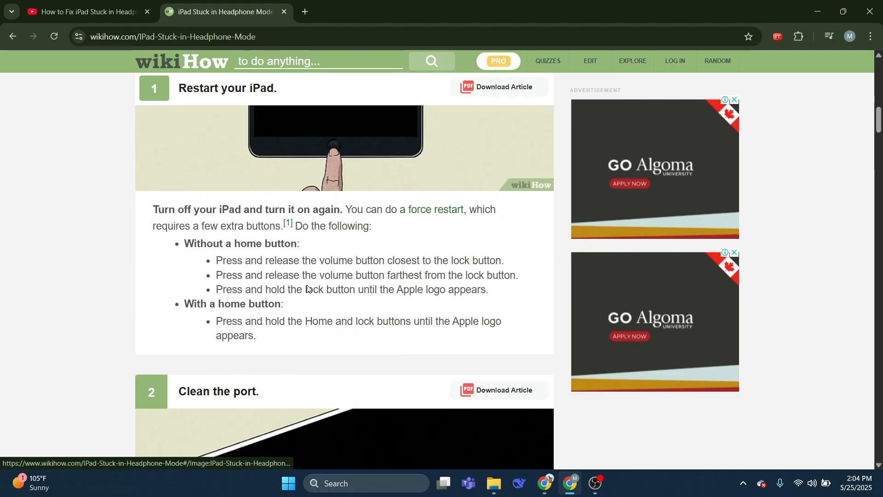
pyautogui.moveTo(153, 209); pyautogui.dragTo(427, 321)
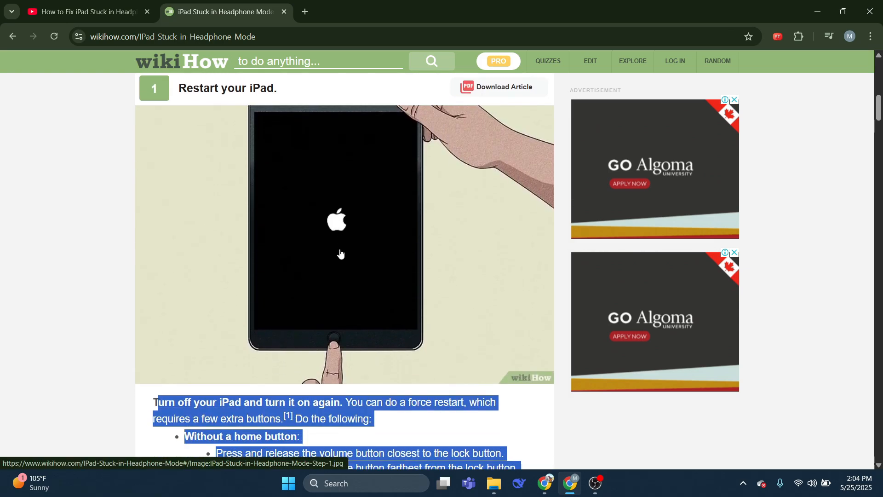
# - Scroll down through step 1's force-restart instructions and Apple-logo illustration
pyautogui.scroll(-3)
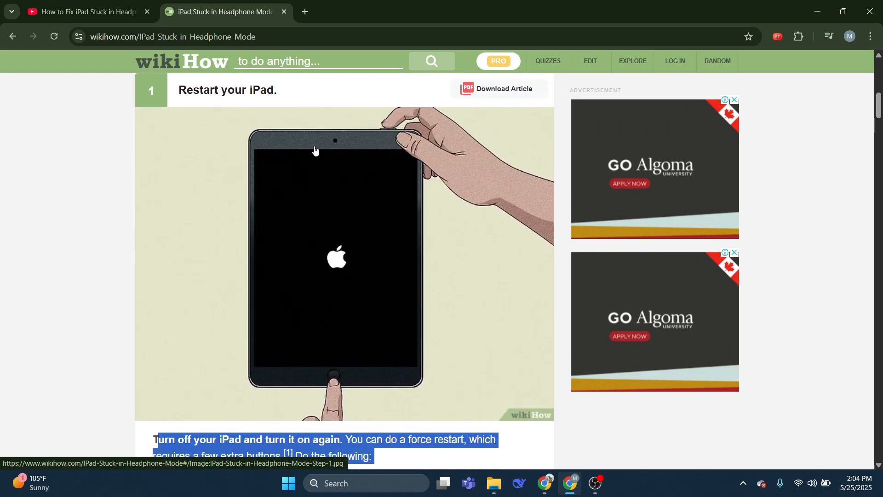
pyautogui.scroll(-3)
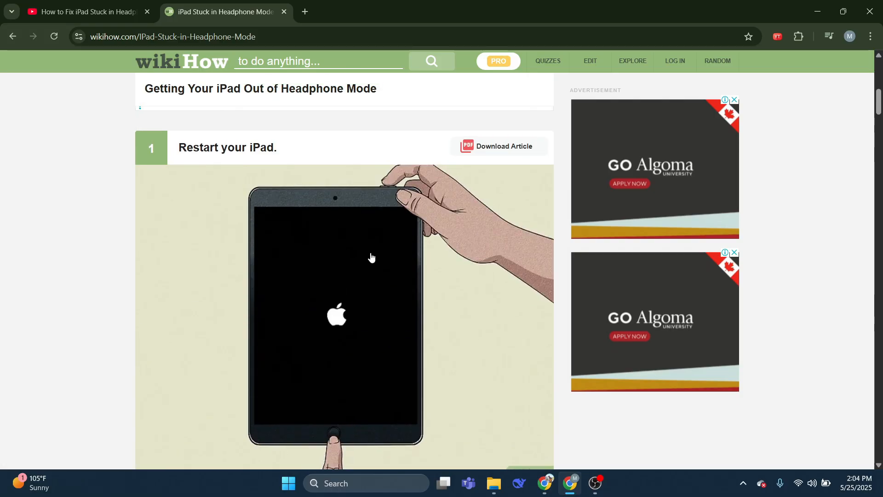
pyautogui.scroll(-3)
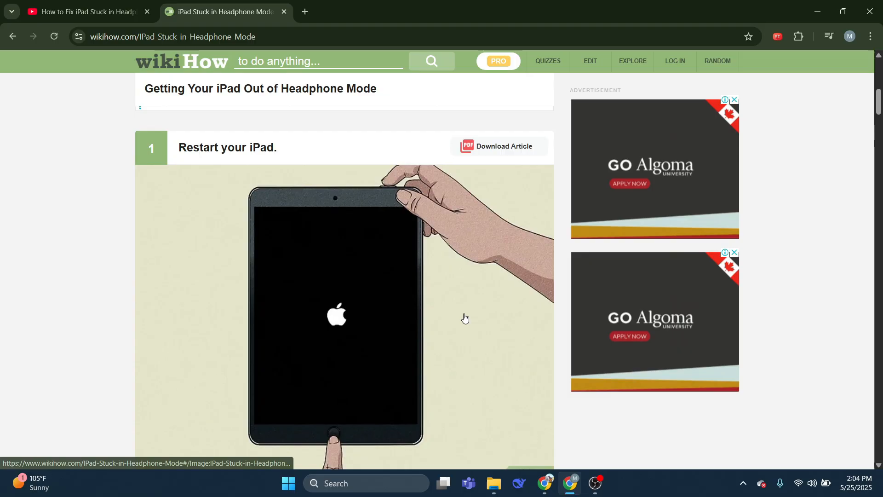
pyautogui.scroll(-3)
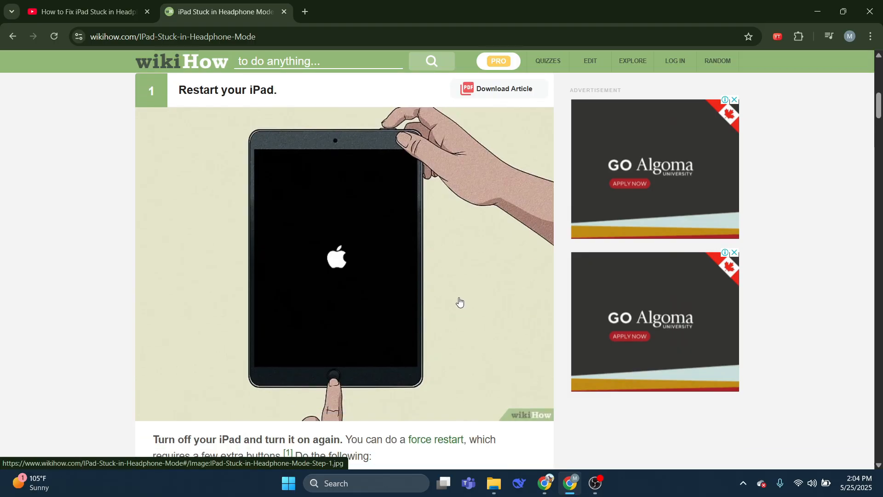
pyautogui.moveTo(457, 301)
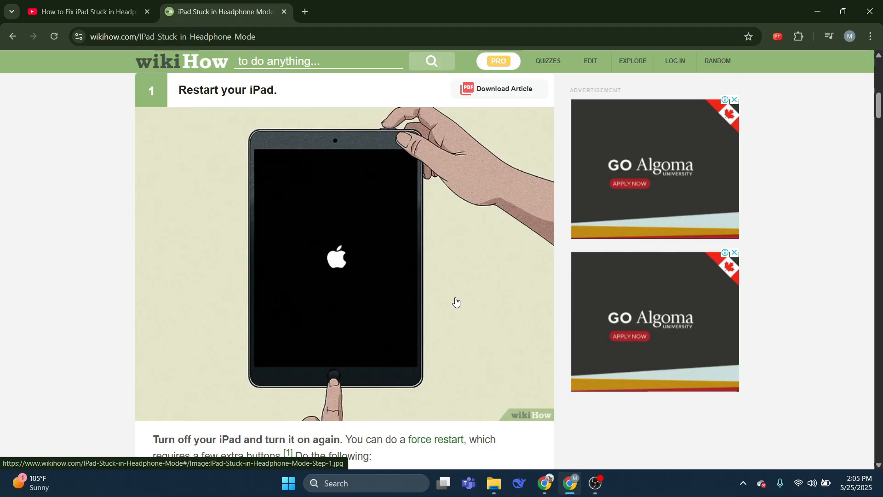
# - Scroll through step 2 'Clean the port' until step 3 'Turn off Bluetooth' begins below
pyautogui.scroll(-3)
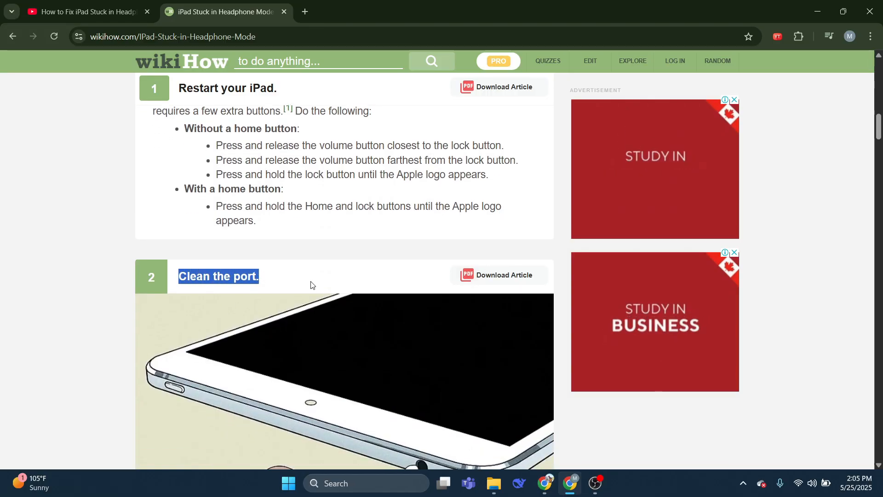
pyautogui.scroll(-3)
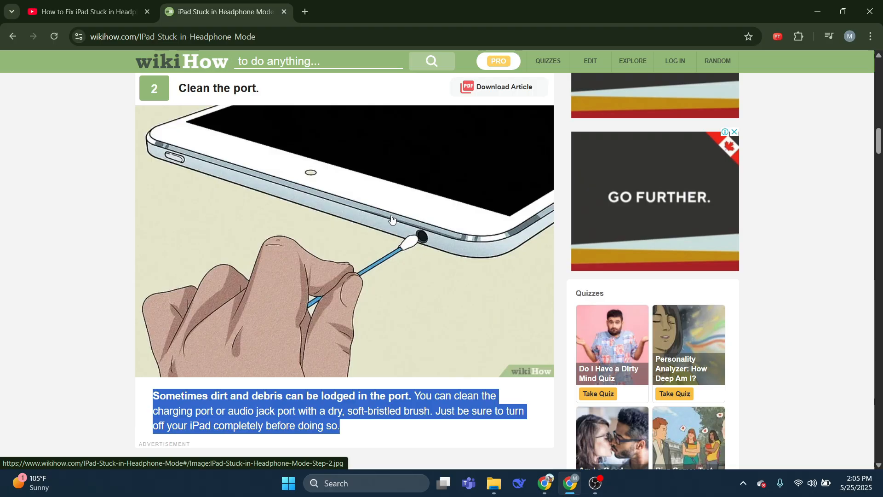
pyautogui.scroll(-3)
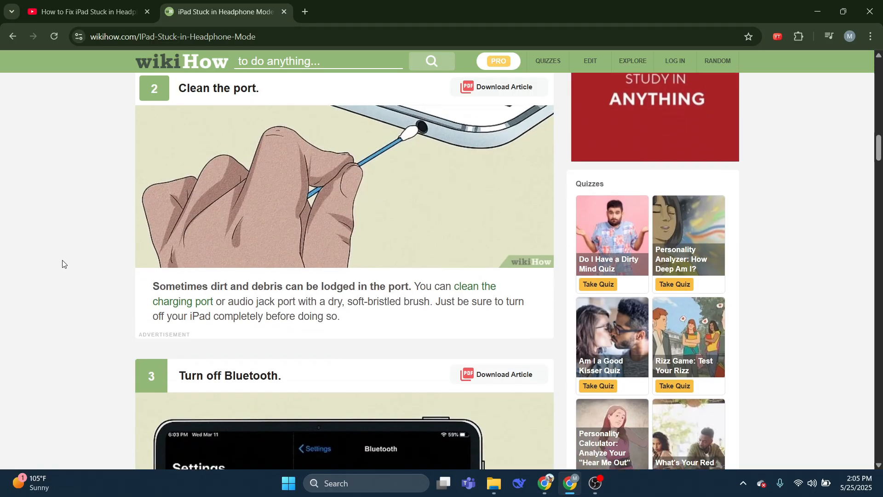
# - Scroll to step 3 'Turn off Bluetooth' and settle its bullet list fully in view
pyautogui.scroll(-3)
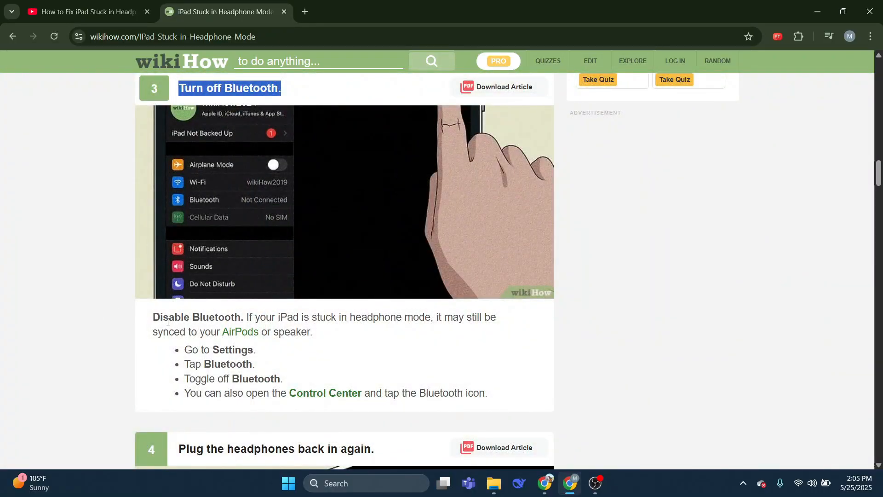
pyautogui.scroll(3)
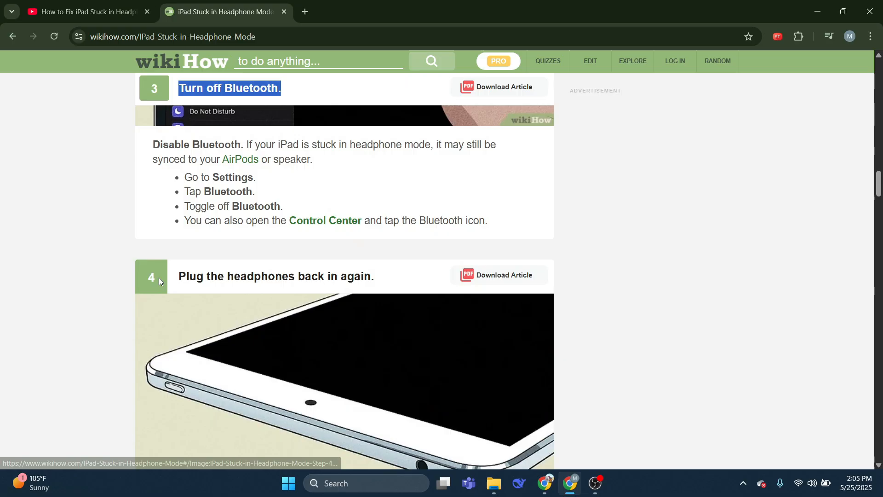
# - Scroll to step 4 'Plug the headphones back in again' with its illustration and advice
pyautogui.scroll(-3)
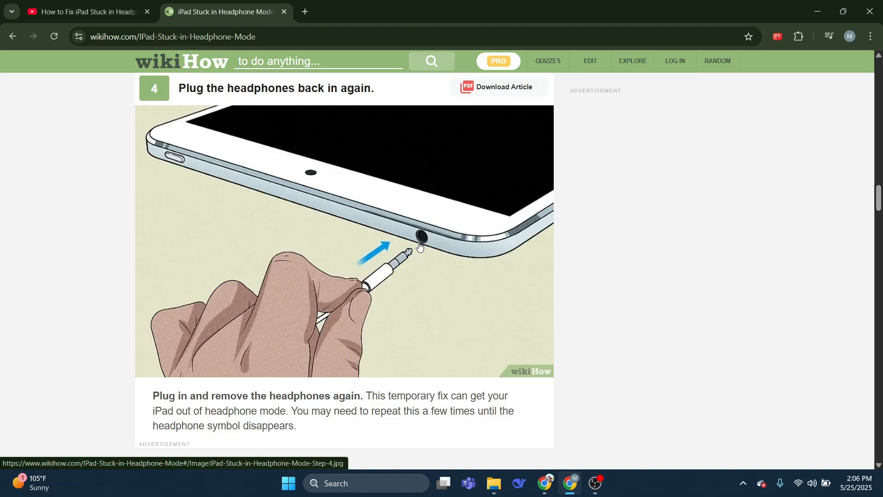
# - Enlarge and close the 'Update your iPad' illustration, then reveal its Settings update instructions
pyautogui.scroll(-3)
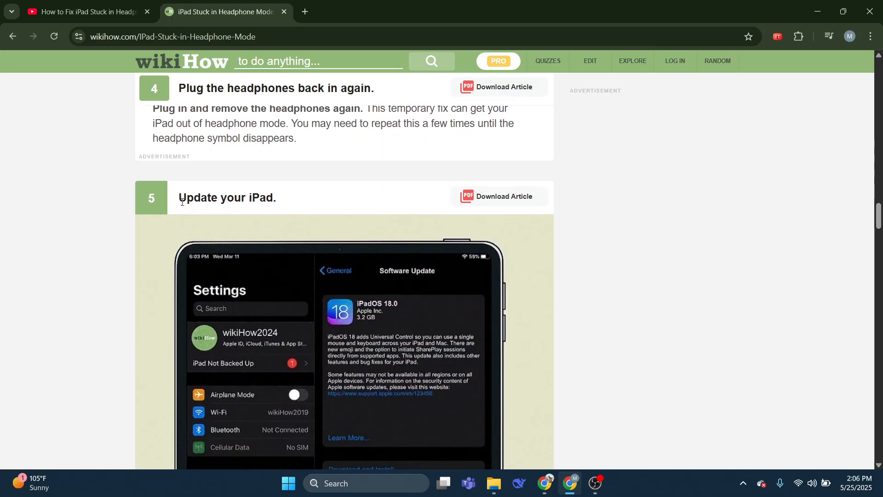
pyautogui.click(339, 350)
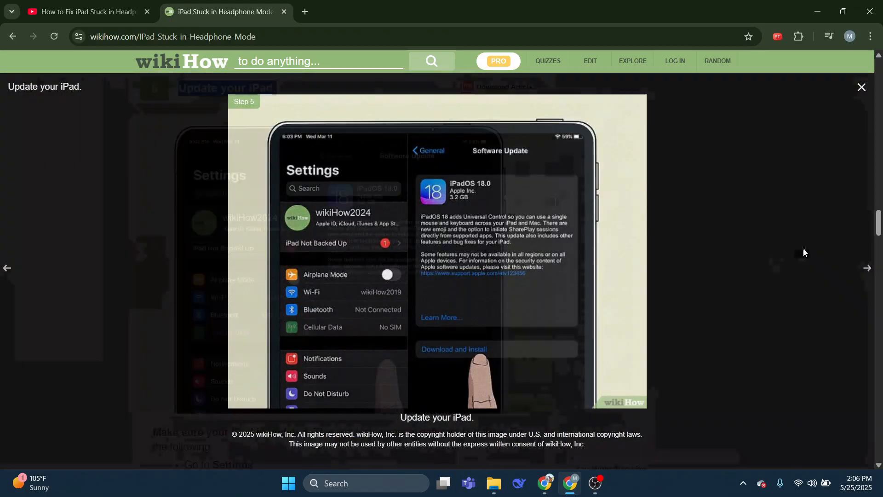
pyautogui.click(861, 86)
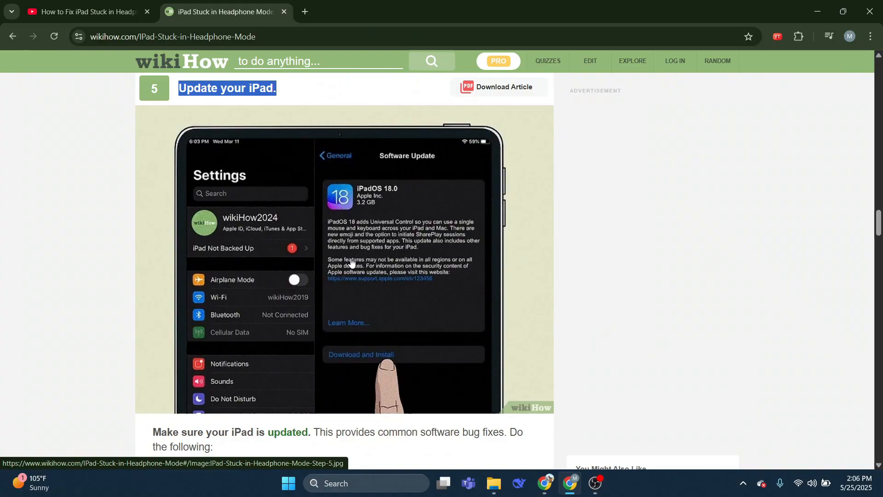
pyautogui.scroll(-3)
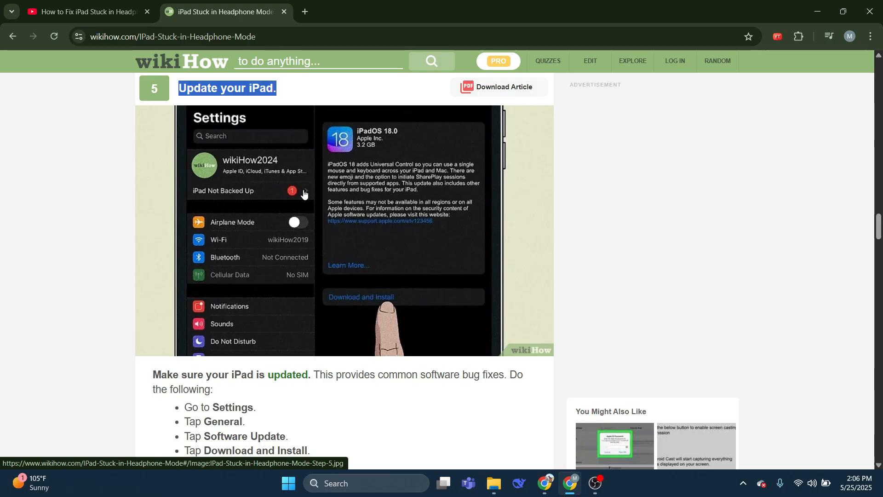
pyautogui.moveTo(328, 200)
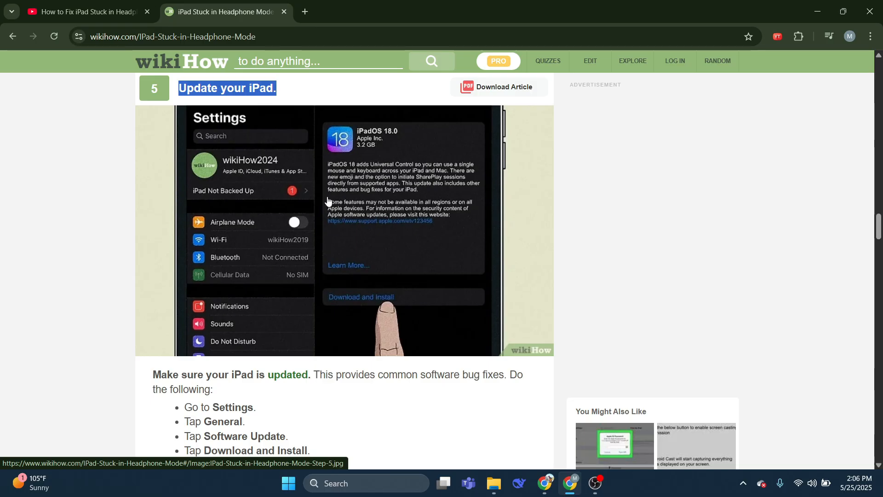
# - Scroll through step 6 'Turn off keyboard sounds' until the step 7 'Wait some time' heading appears
pyautogui.scroll(-3)
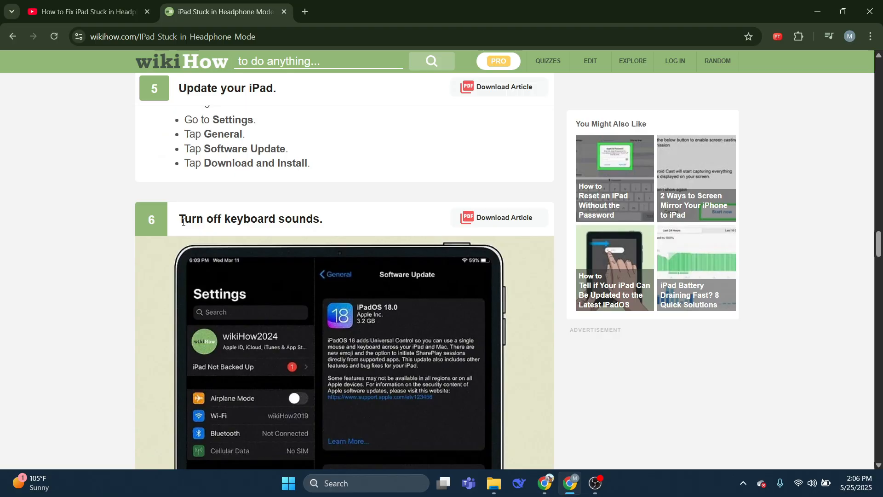
pyautogui.scroll(-3)
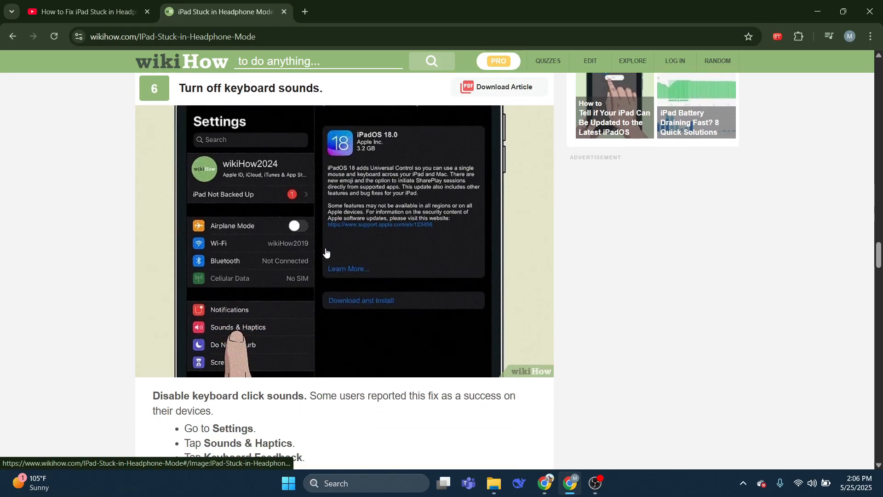
pyautogui.scroll(-3)
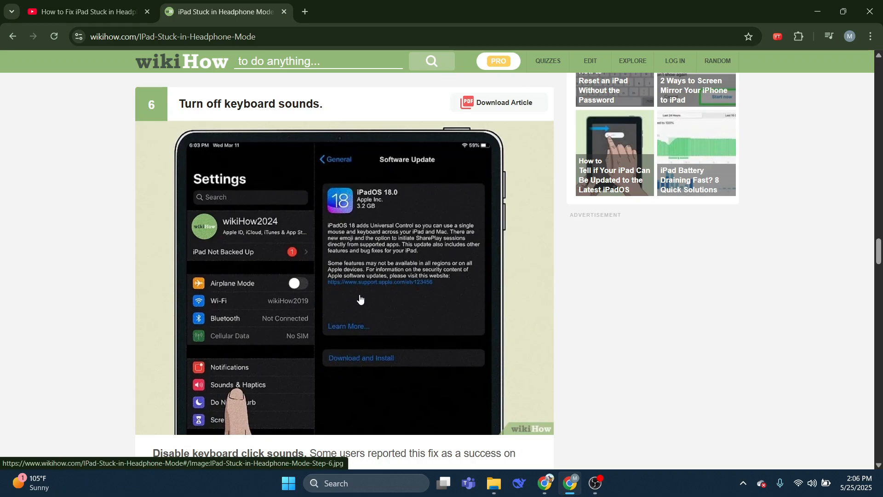
pyautogui.moveTo(351, 296)
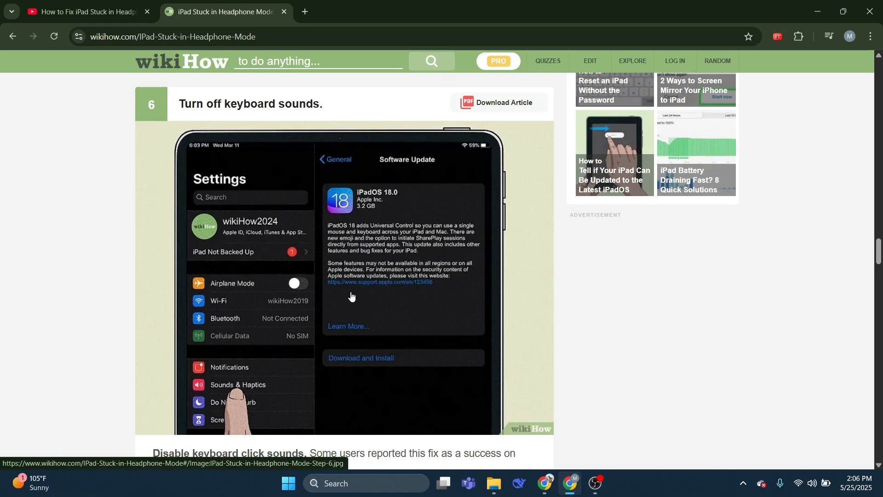
pyautogui.moveTo(342, 288)
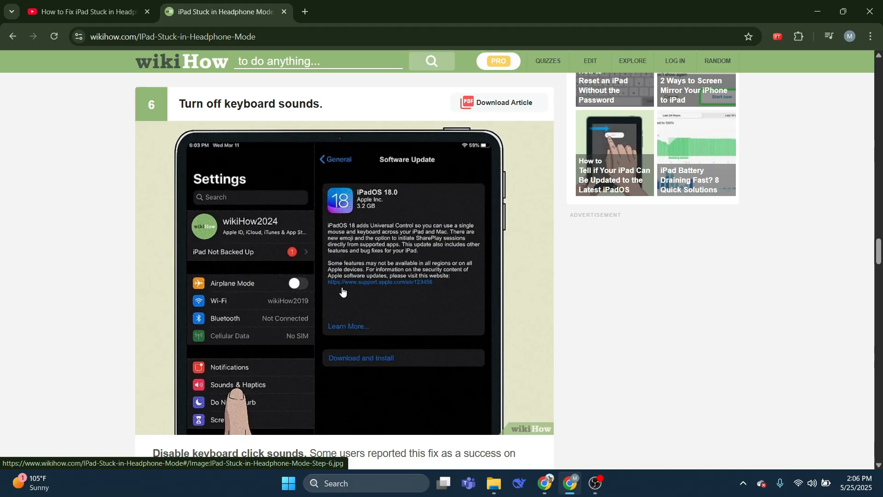
pyautogui.scroll(-3)
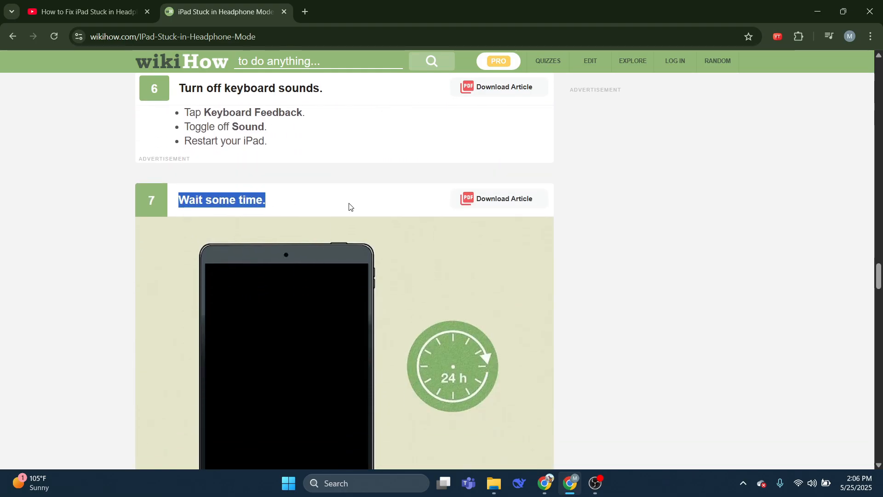
# - Scroll to step 7's 24-hour illustration and drying advice, then clear the text highlight
pyautogui.scroll(-3)
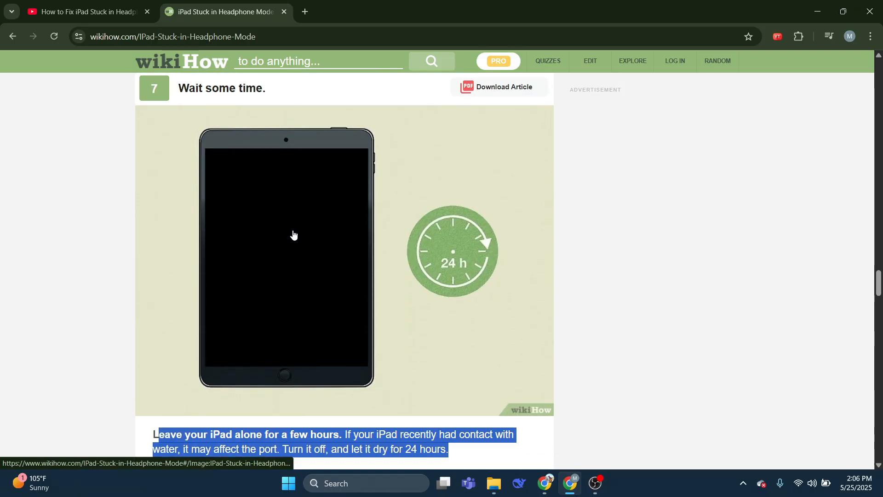
pyautogui.scroll(-3)
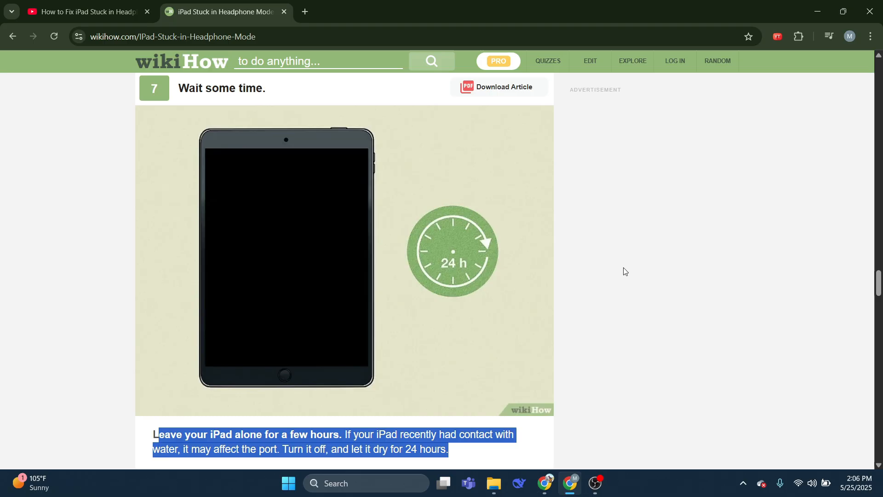
pyautogui.moveTo(606, 288)
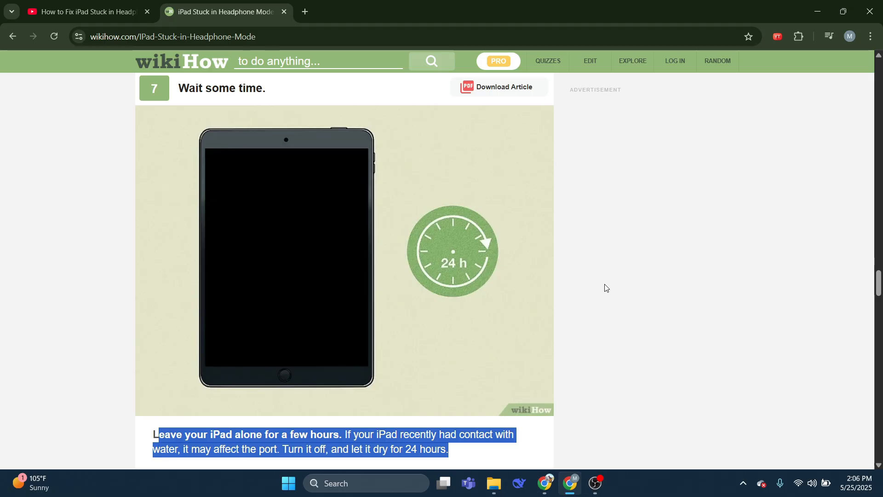
pyautogui.moveTo(227, 245)
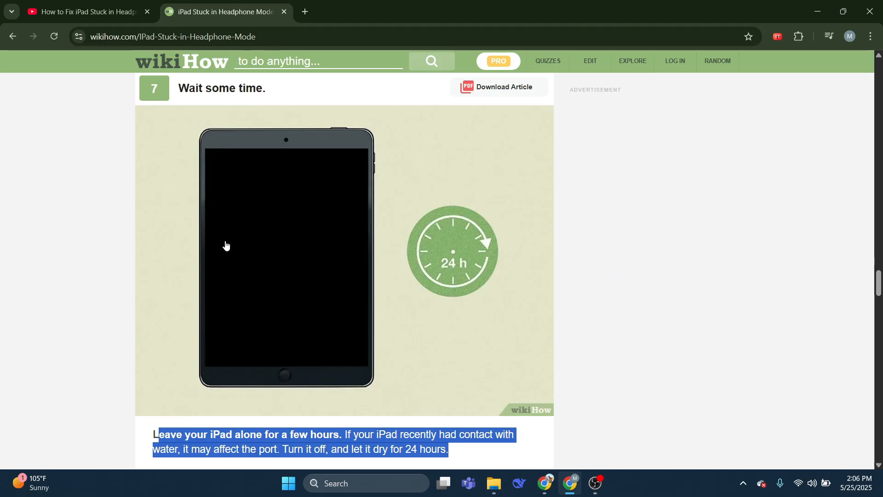
pyautogui.click(640, 240)
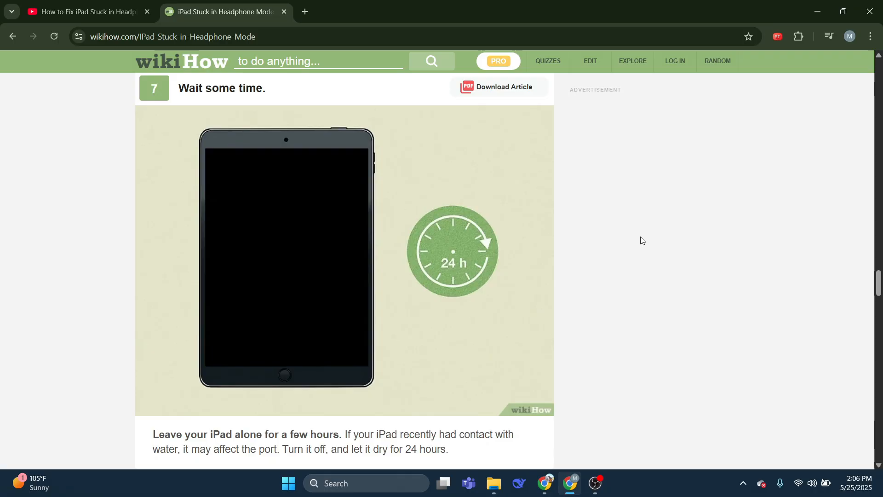